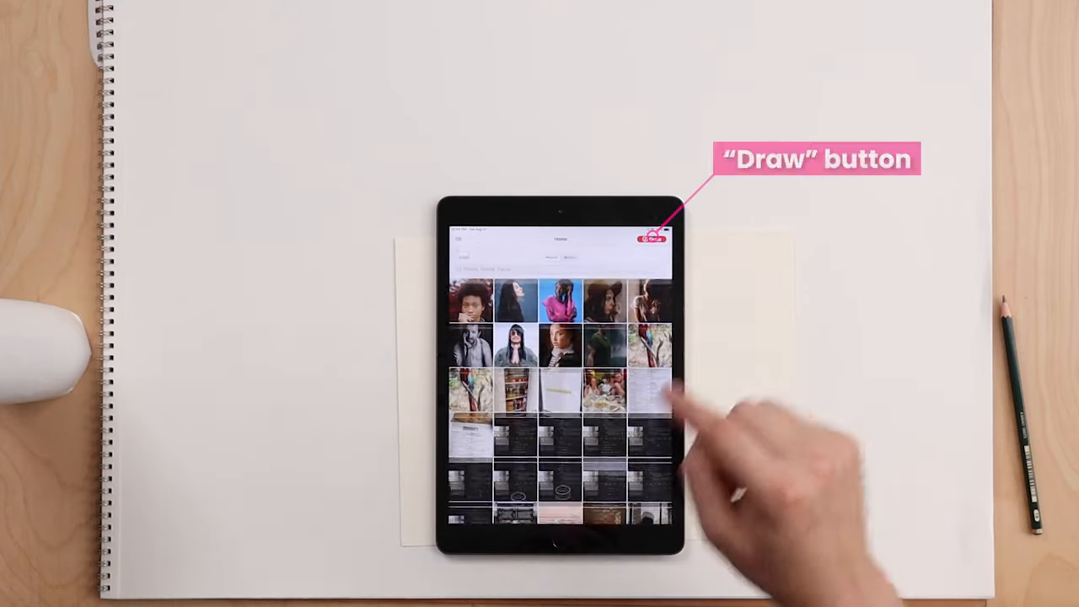
- Start a new tracing via Draw and choose the photo of the man as reference
left_click(655, 239)
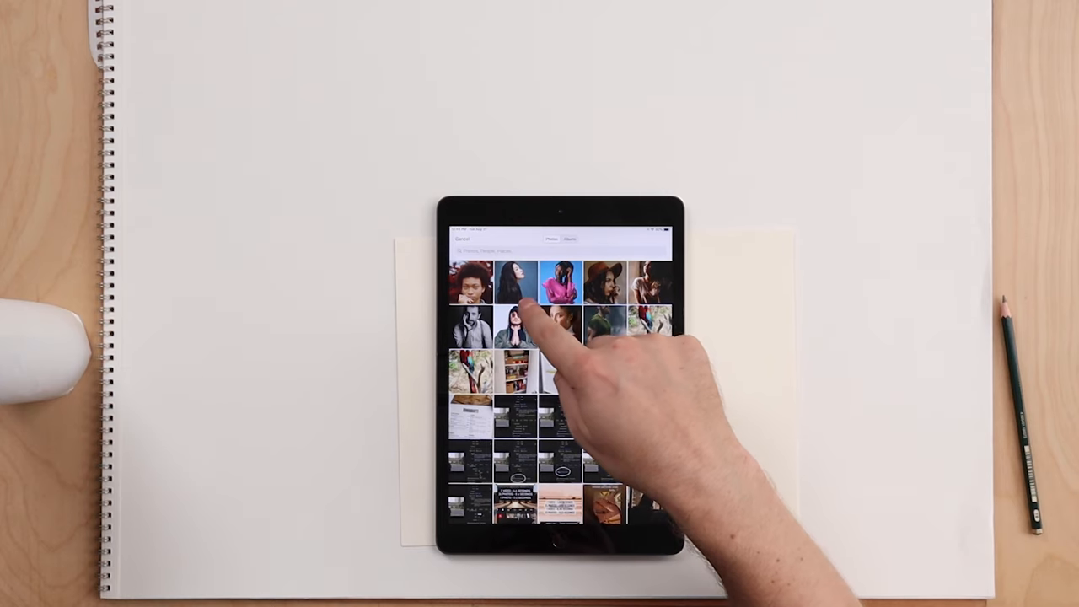
left_click(515, 324)
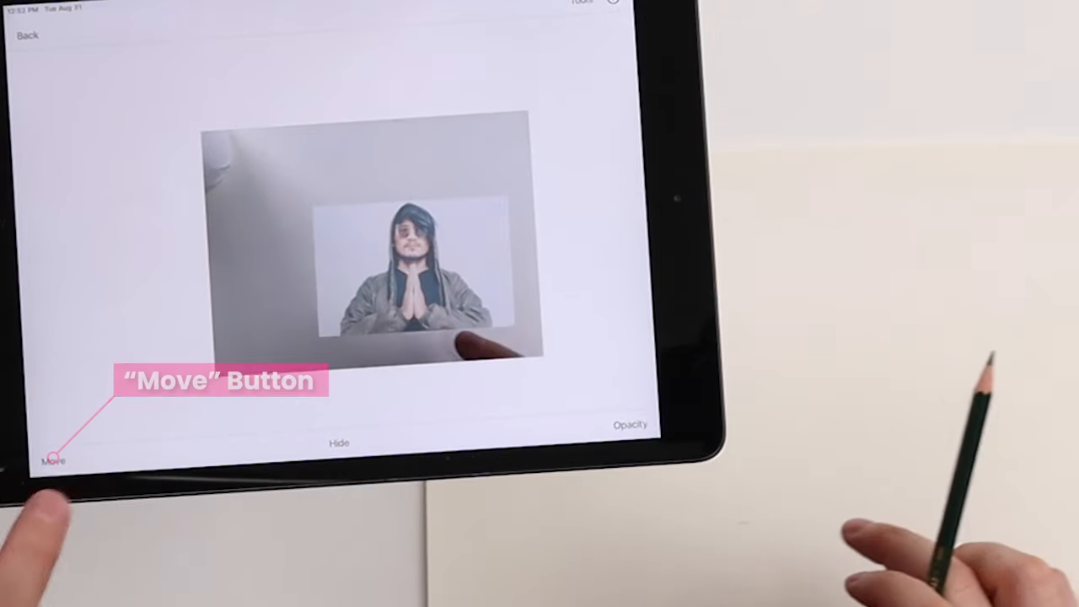
- Unlock the overlay and enlarge the man's photo over the drawing area of the paper
left_click(54, 460)
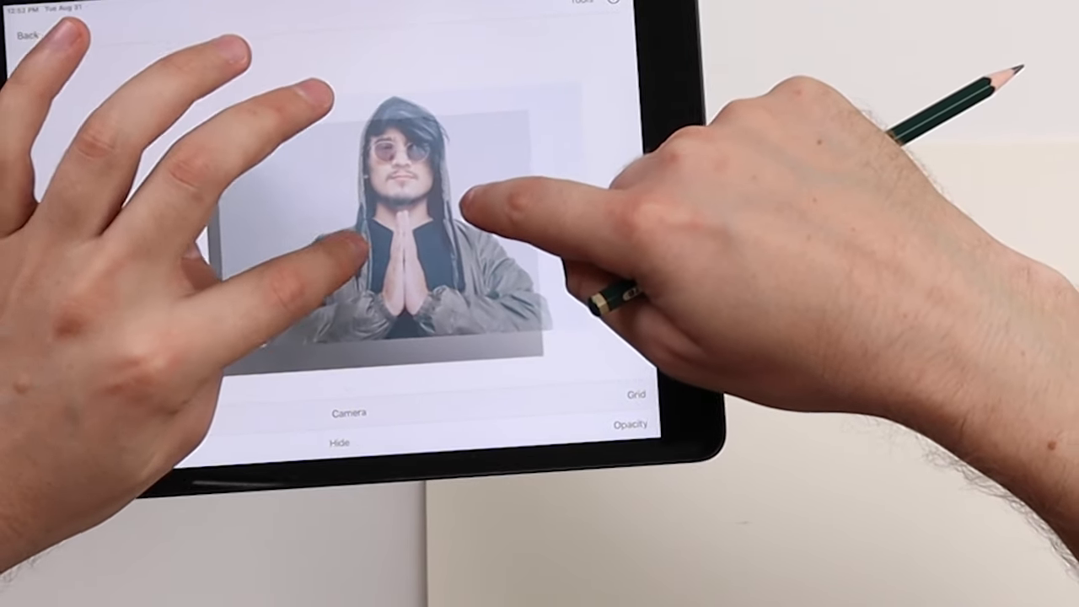
left_click(631, 423)
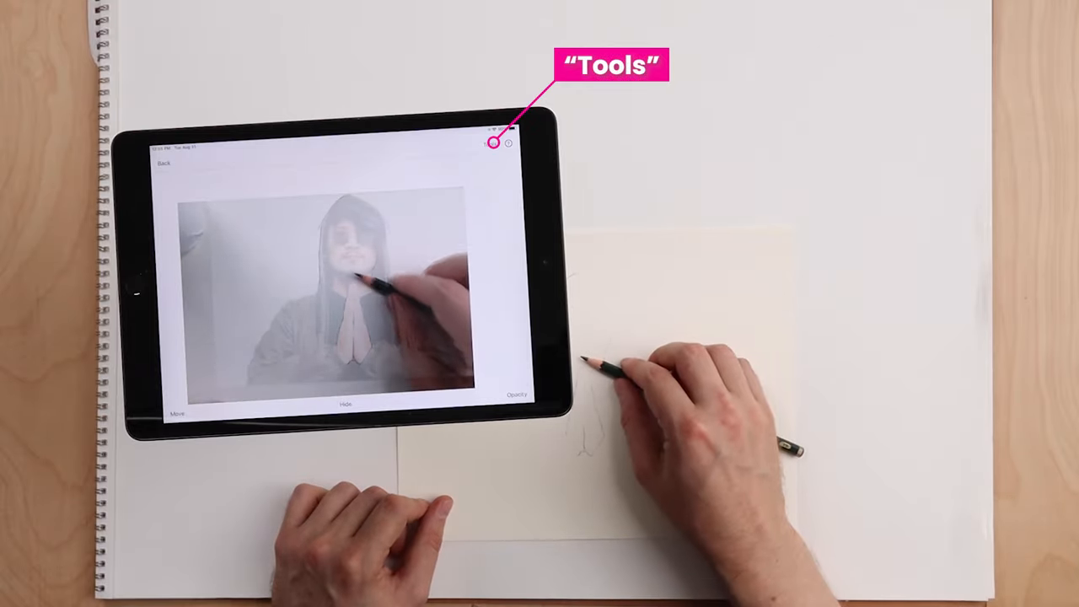
- Reveal the extra tracing tools from the top-right Tools button
left_click(492, 141)
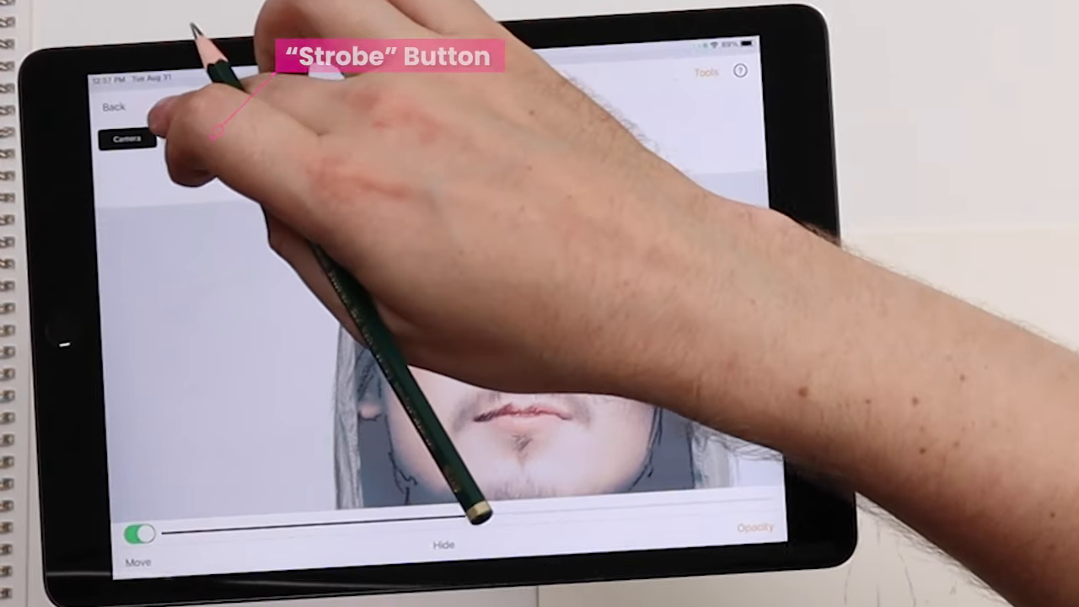
left_click(193, 135)
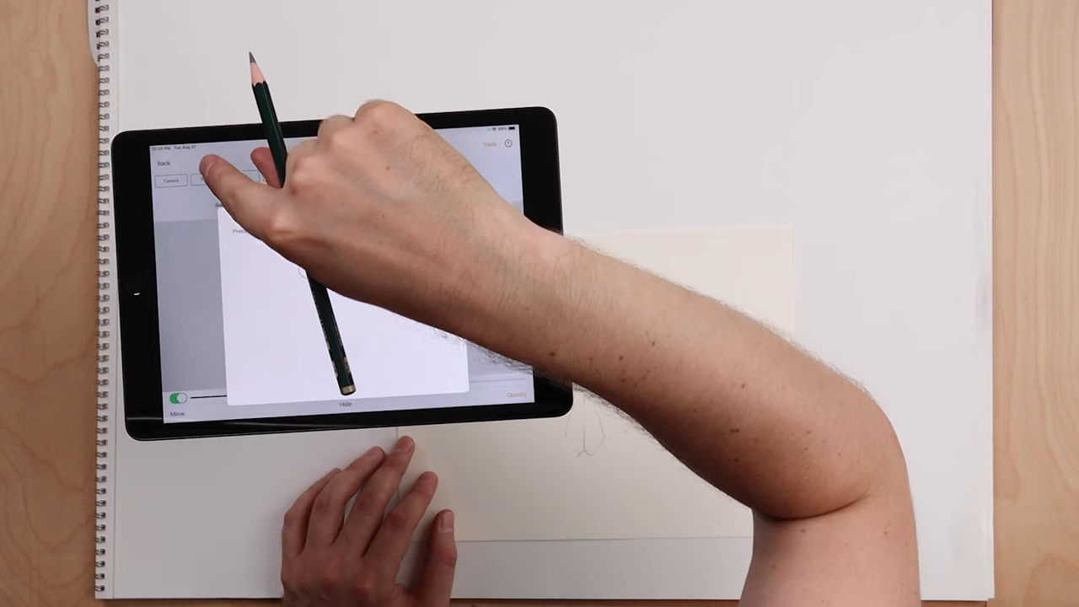
- Start a time-lapse recording of the session and return to tracing over the camera feed
left_click(384, 169)
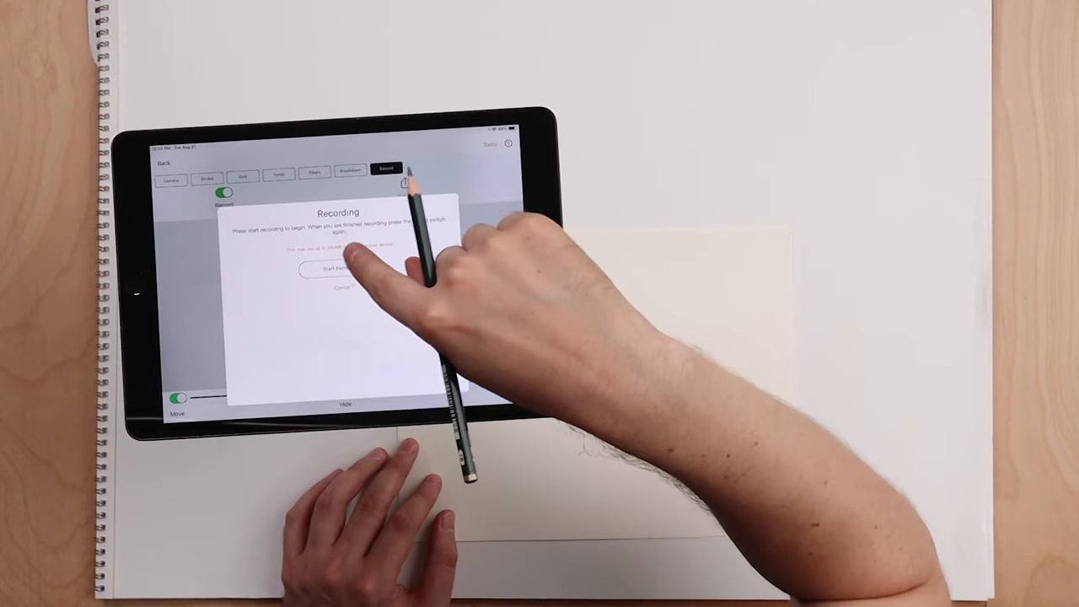
left_click(337, 268)
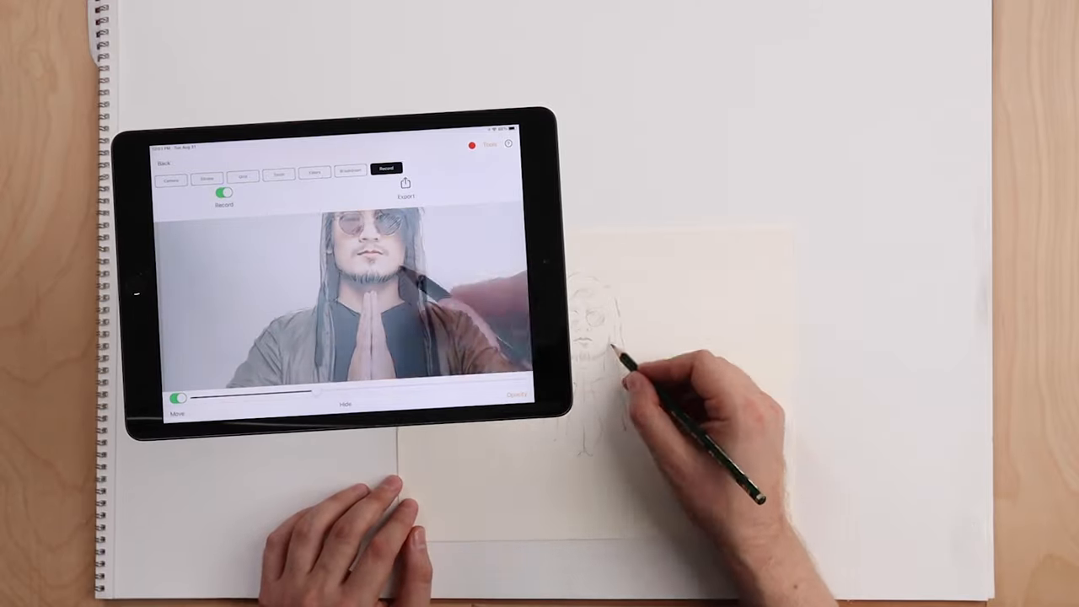
left_click(472, 145)
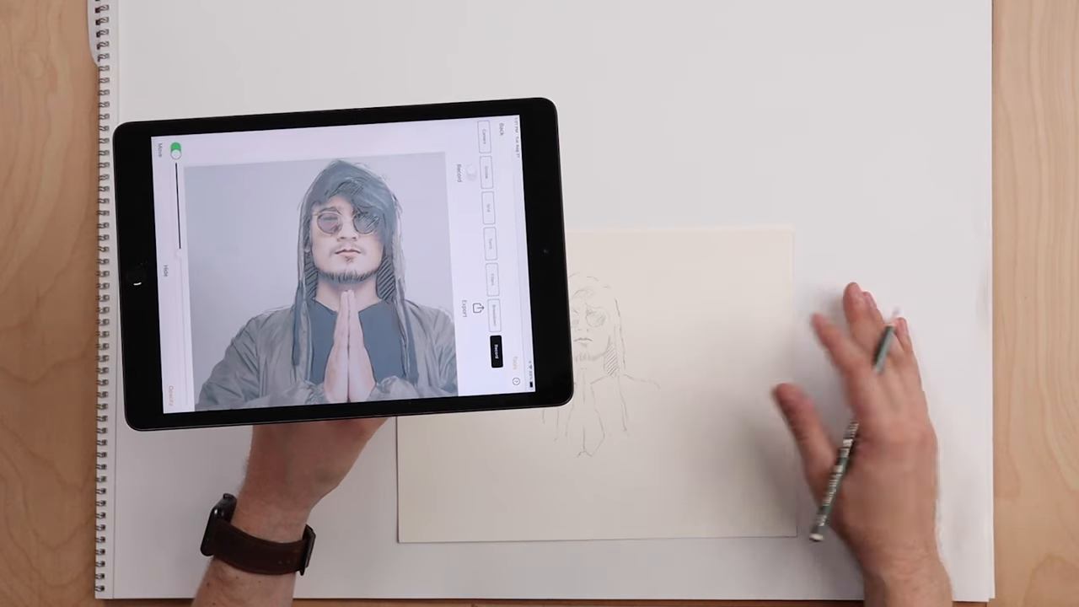
mouse_move(607, 388)
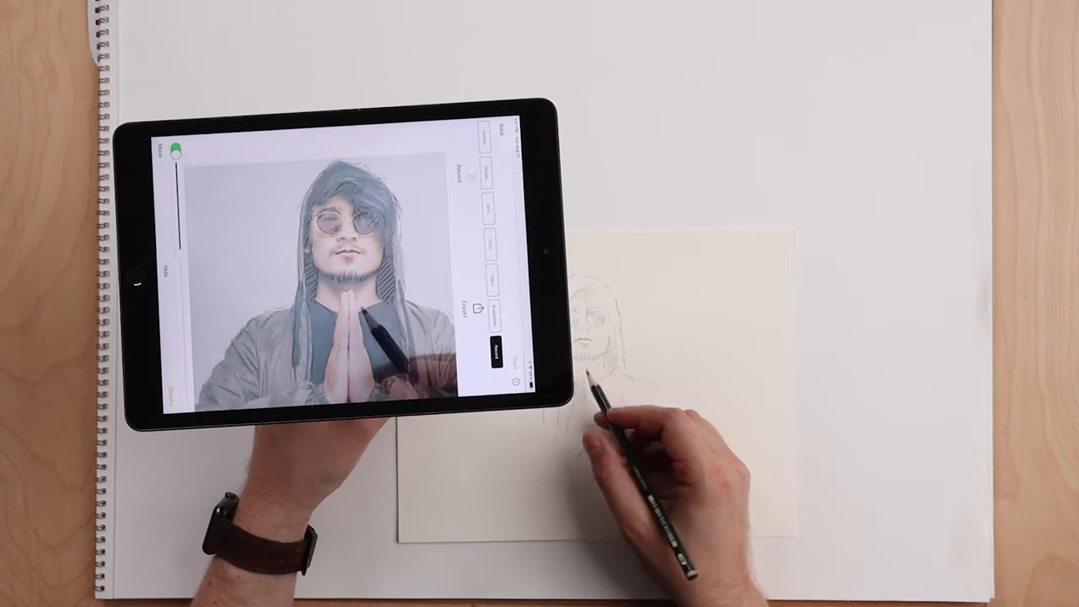